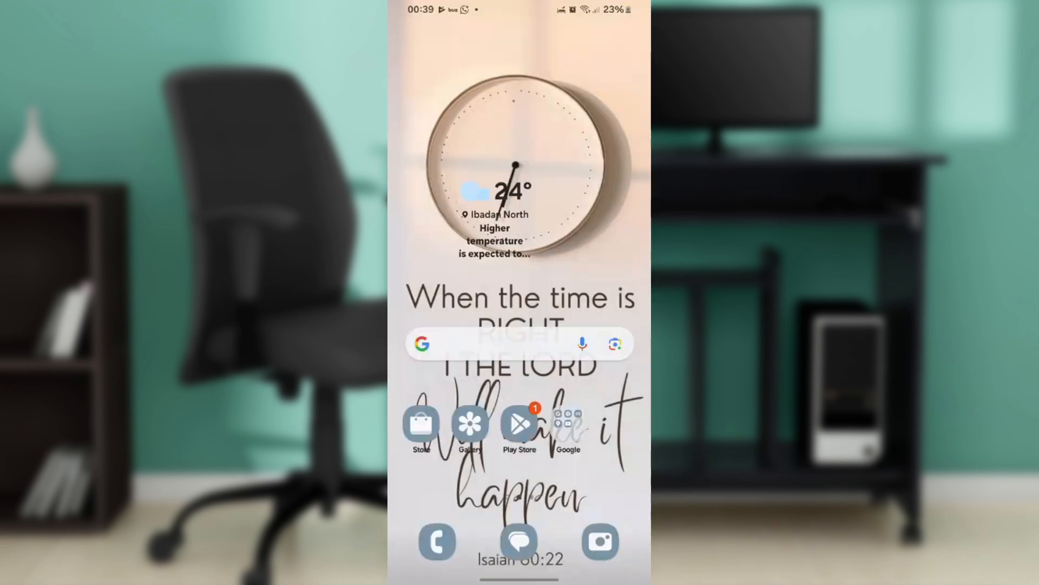
Launch the Settings app from the app drawer
scroll(up, 3)
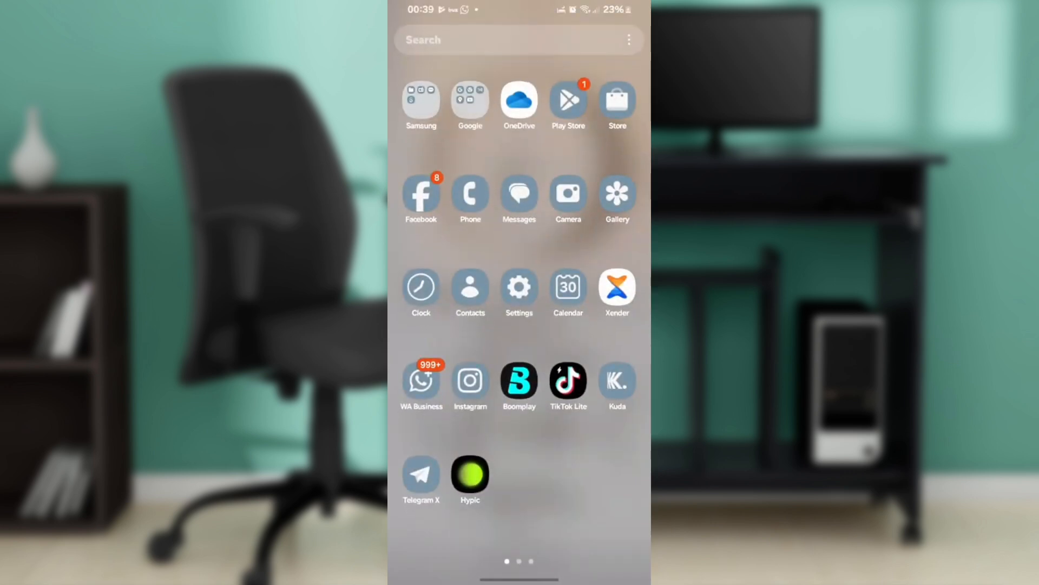
click(519, 289)
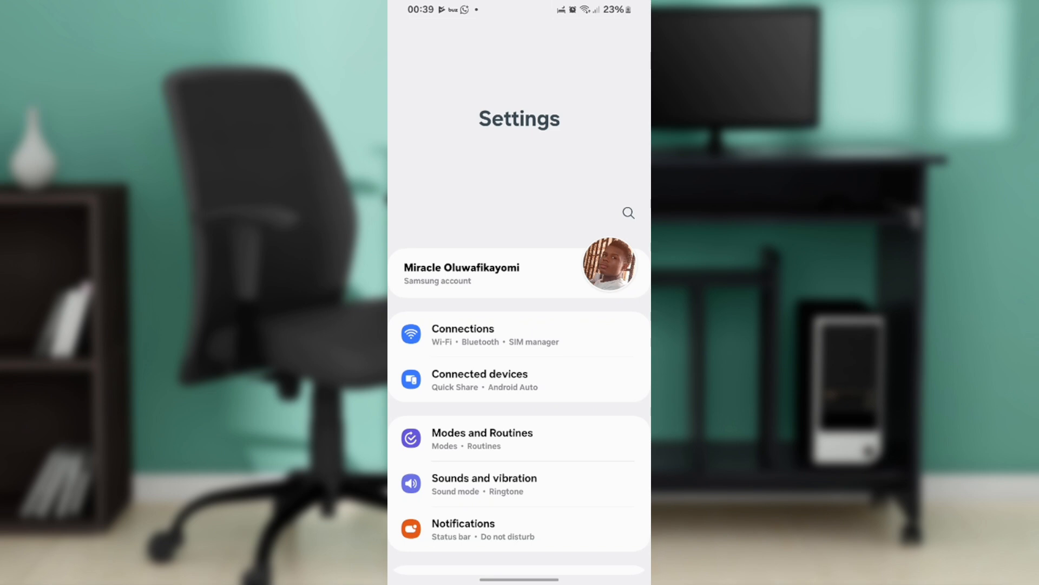
Scroll the Settings list down to reach the Google entry
scroll(down, 3)
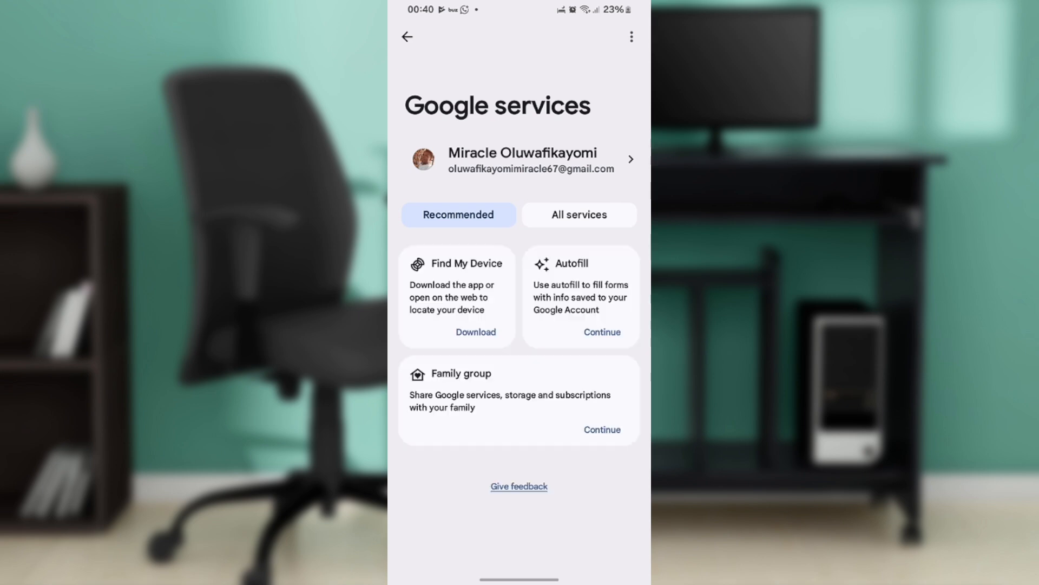
Open Backup under Backup and restore in the All services list
click(578, 215)
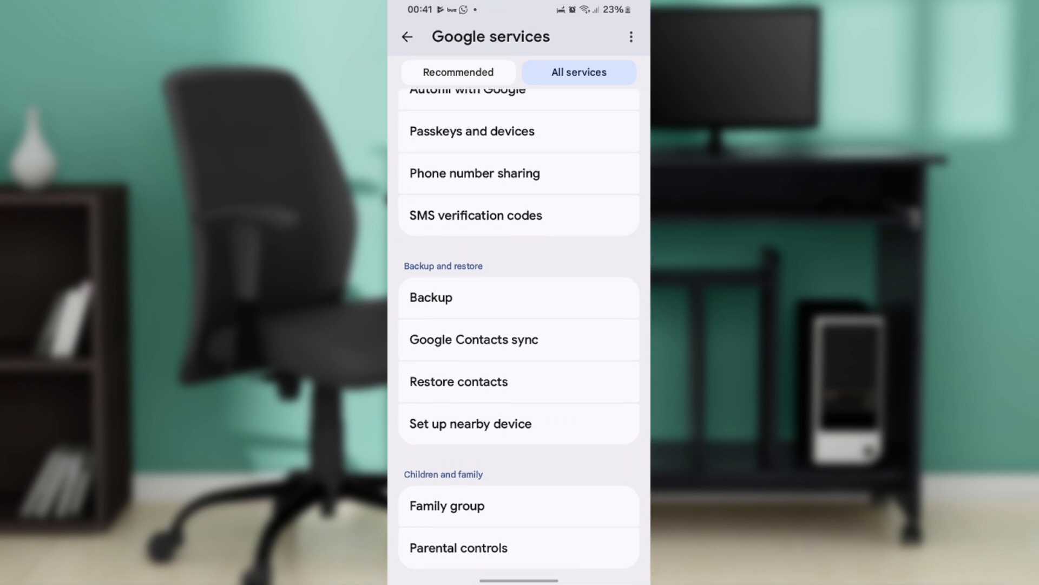
scroll(up, 3)
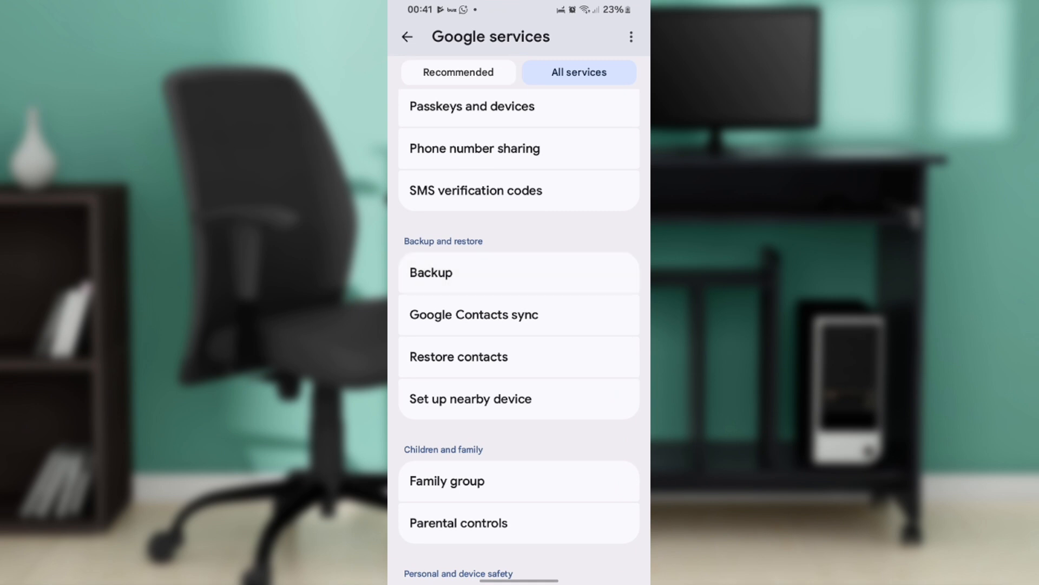
click(431, 273)
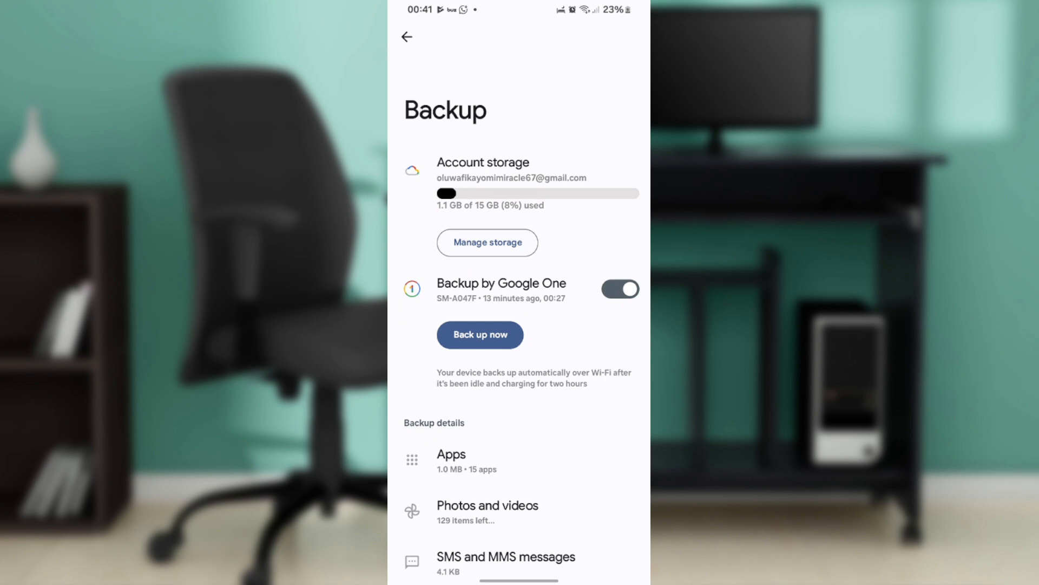
scroll(up, 3)
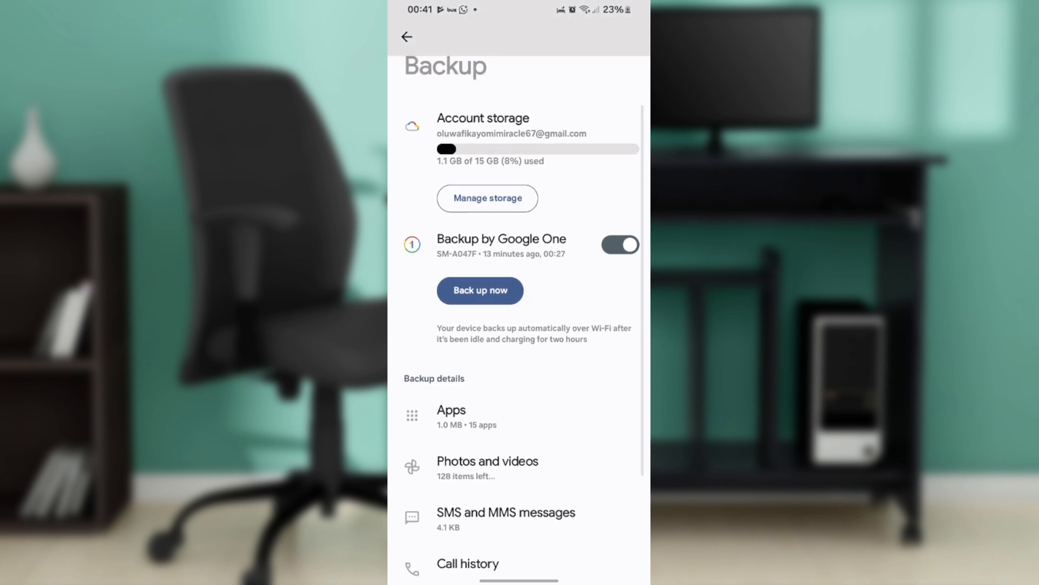